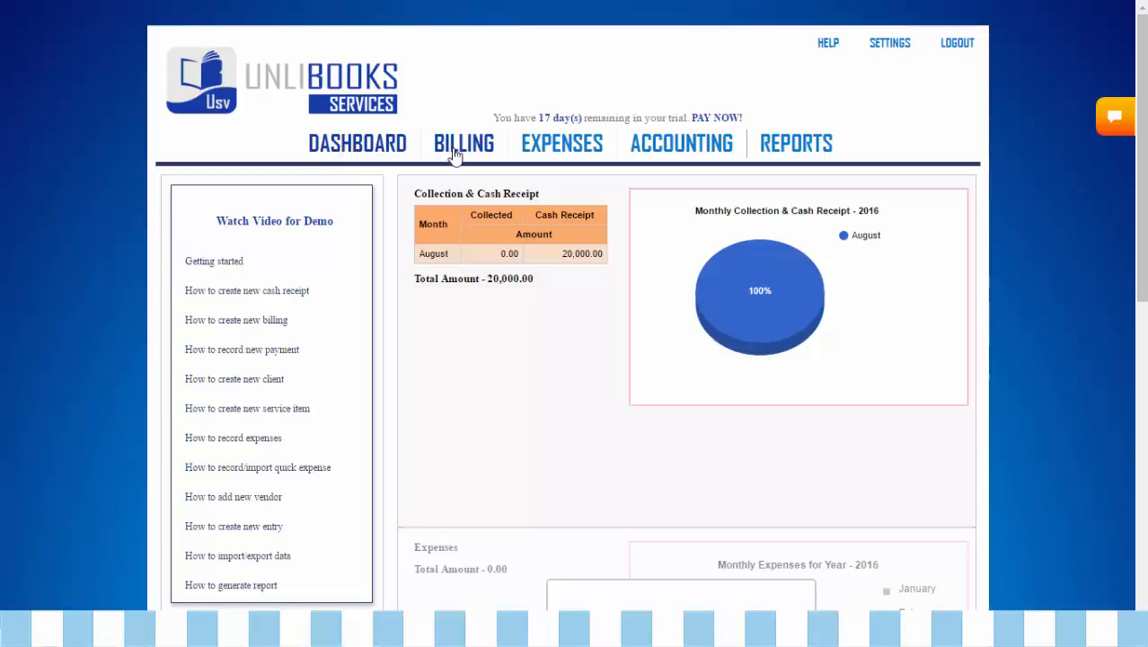
Step: Go to BILLING > BILLING to show the empty All Billings list with zero totals
click(464, 143)
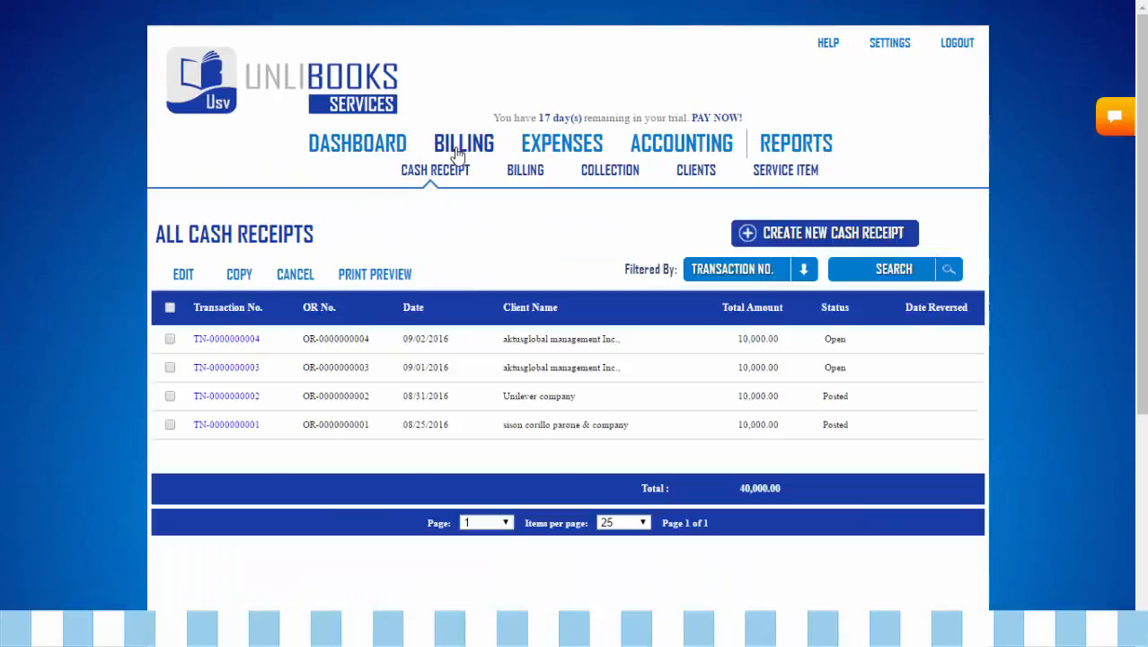
mouse_move(525, 170)
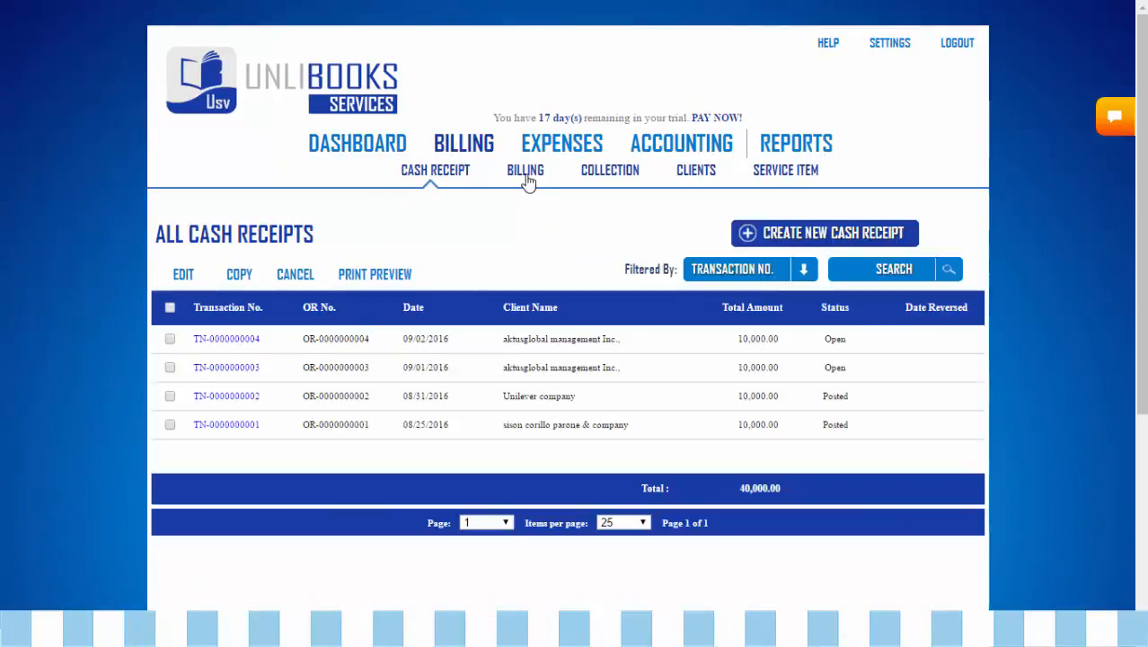
click(525, 170)
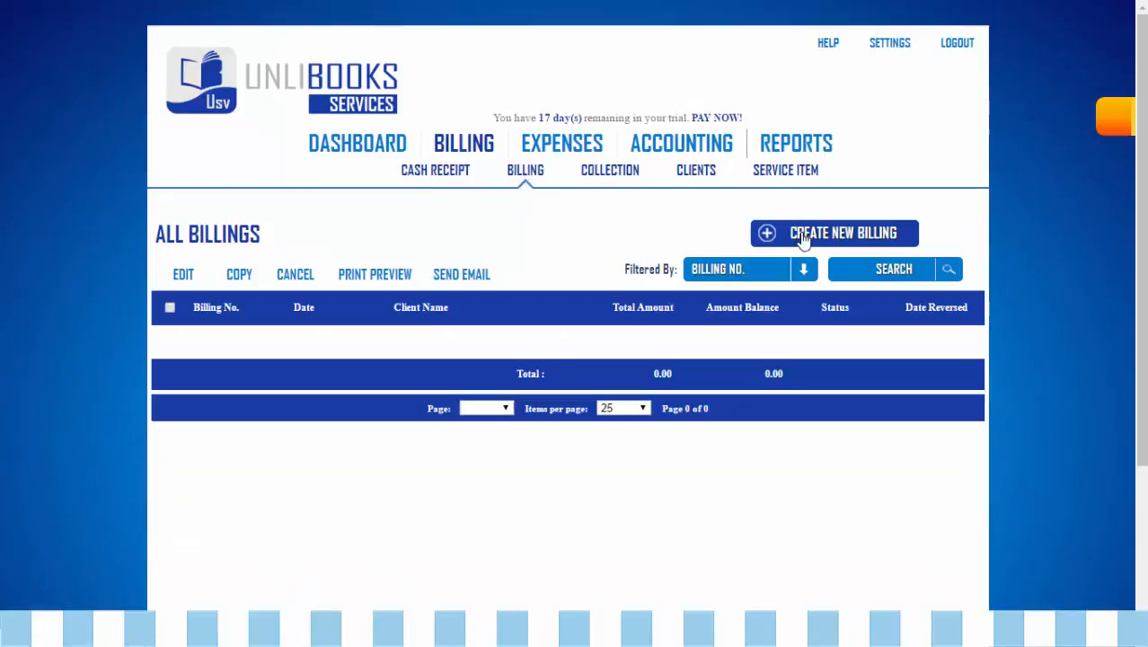
click(834, 233)
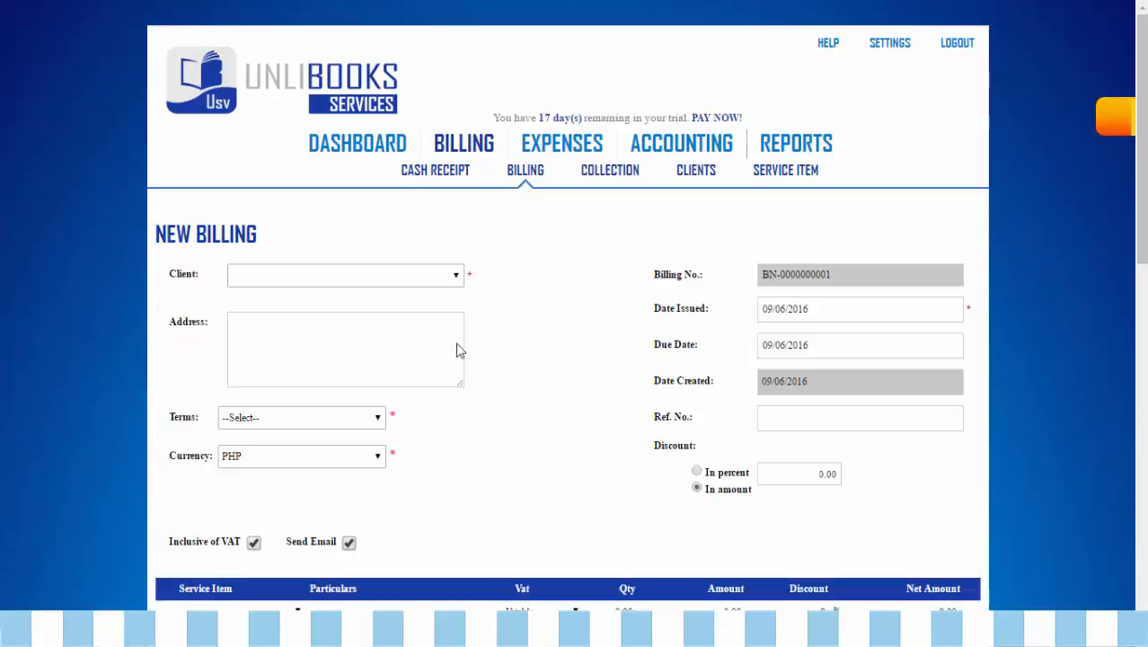
click(345, 274)
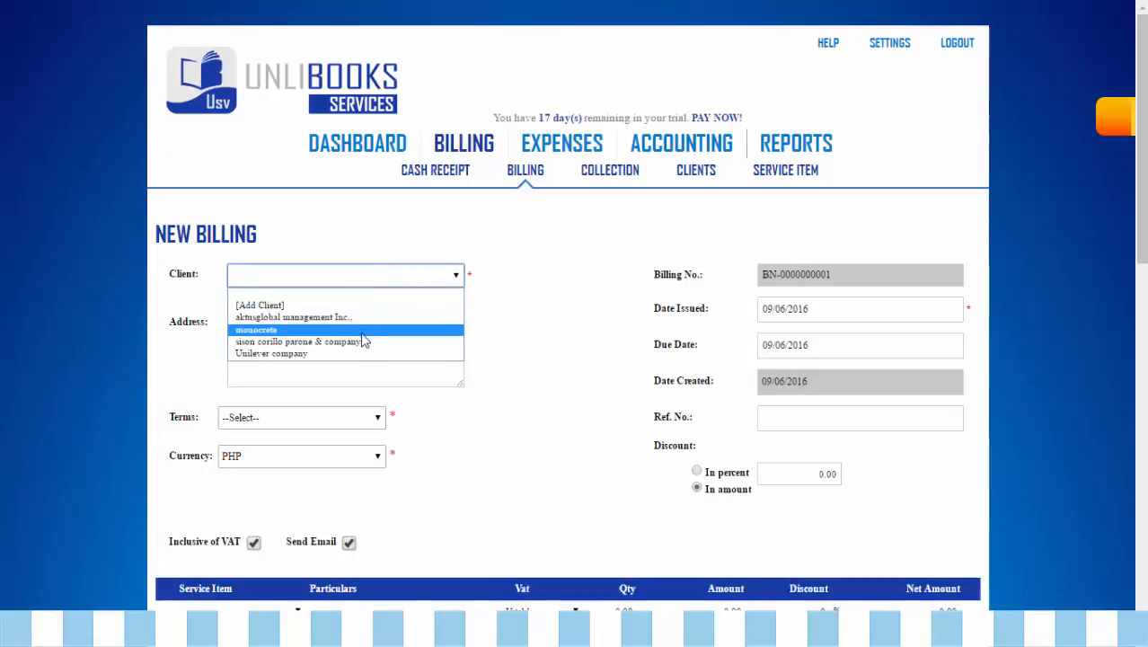
mouse_move(345, 317)
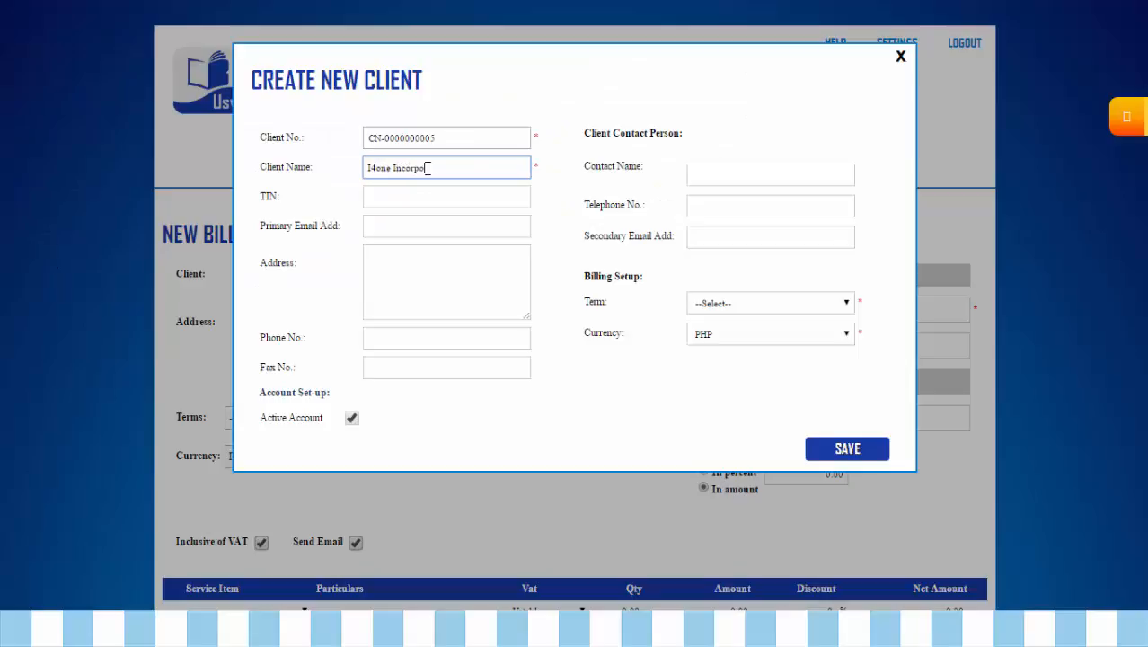
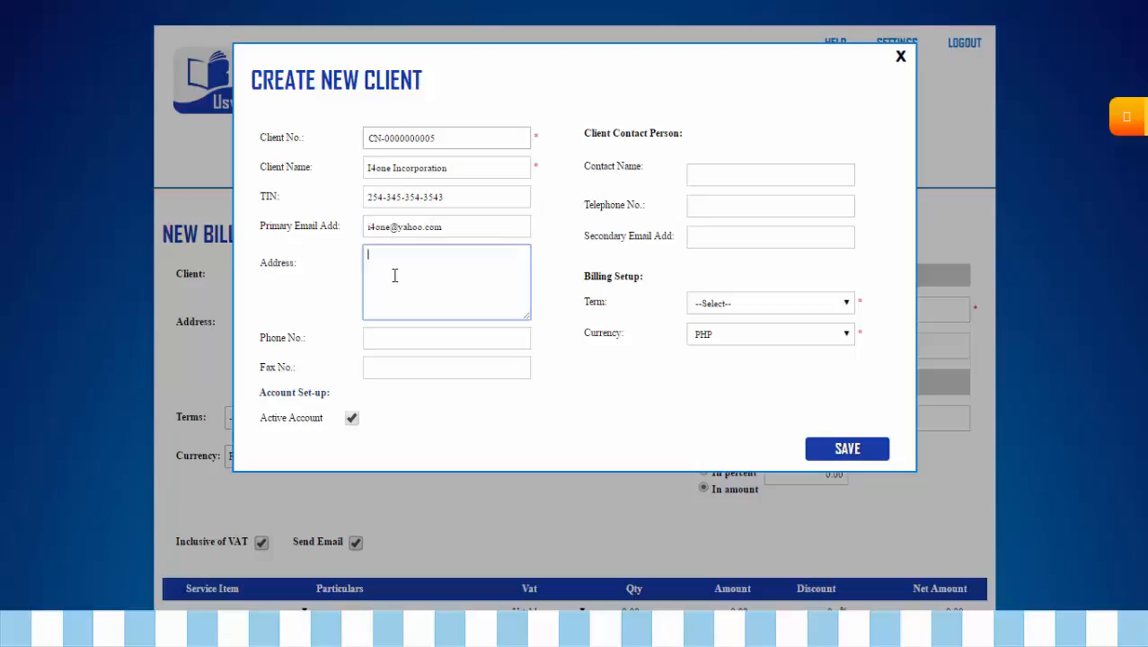
Step: Add client I4one Incorporation with contact details, CASH terms and PHP currency
text(252-5425 to 425 42)
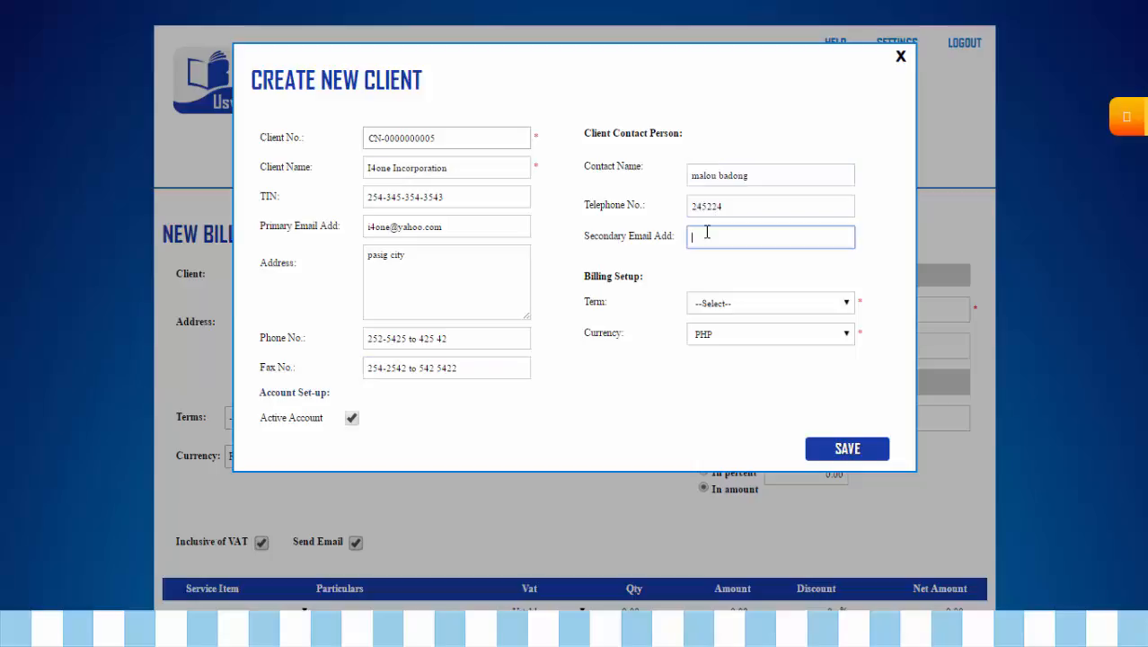
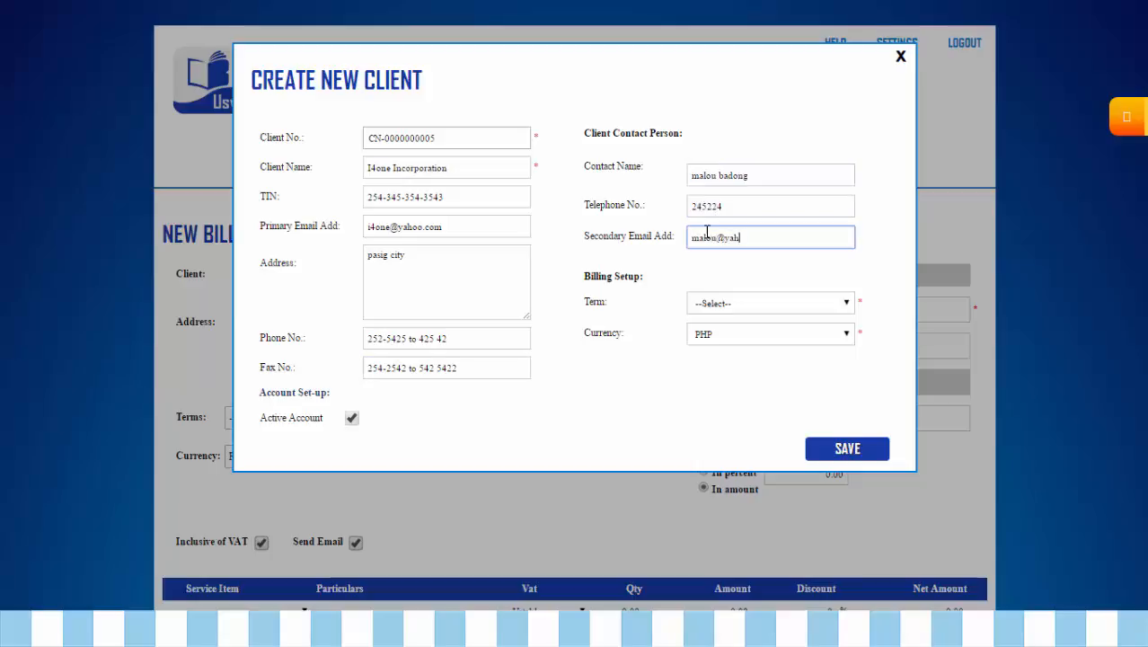
click(770, 334)
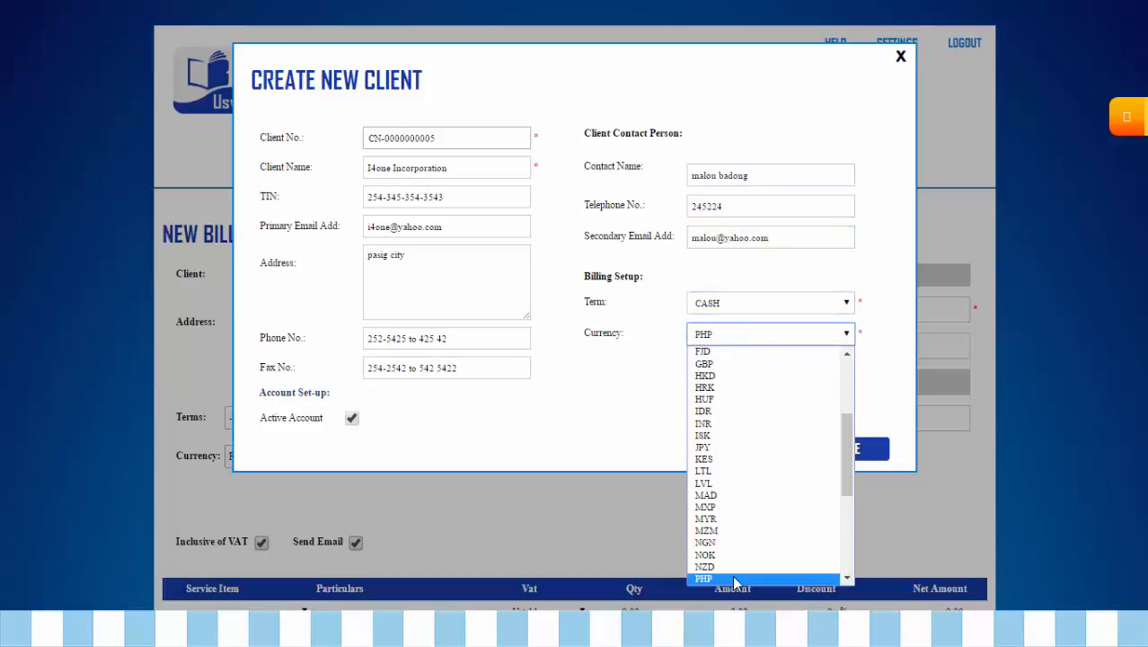
click(704, 578)
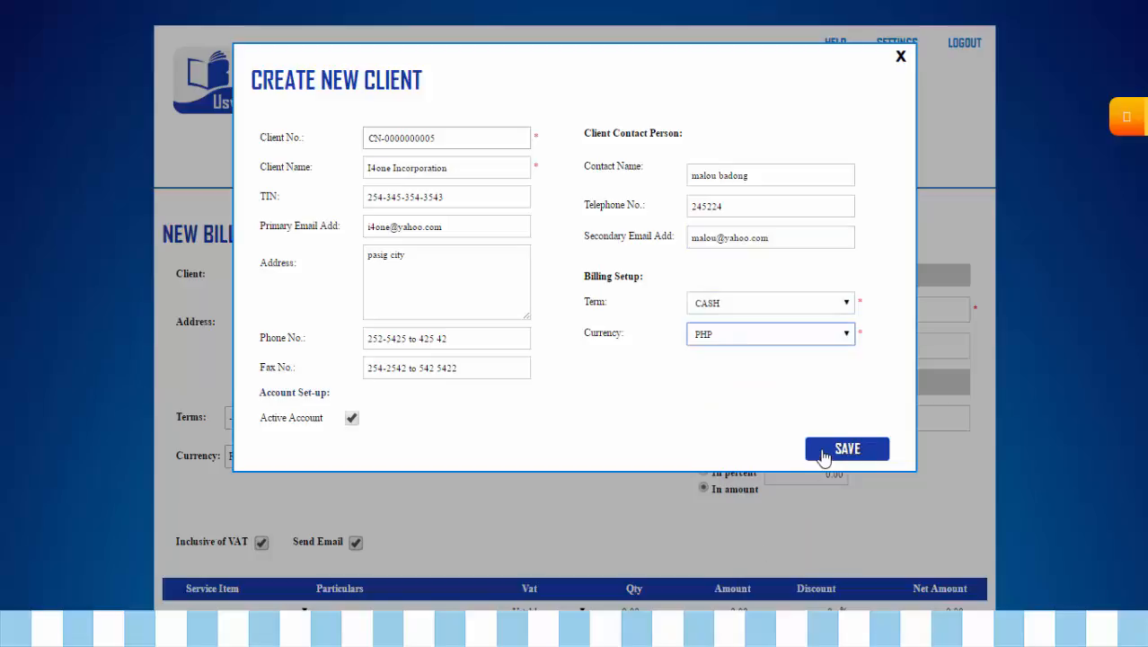
click(846, 449)
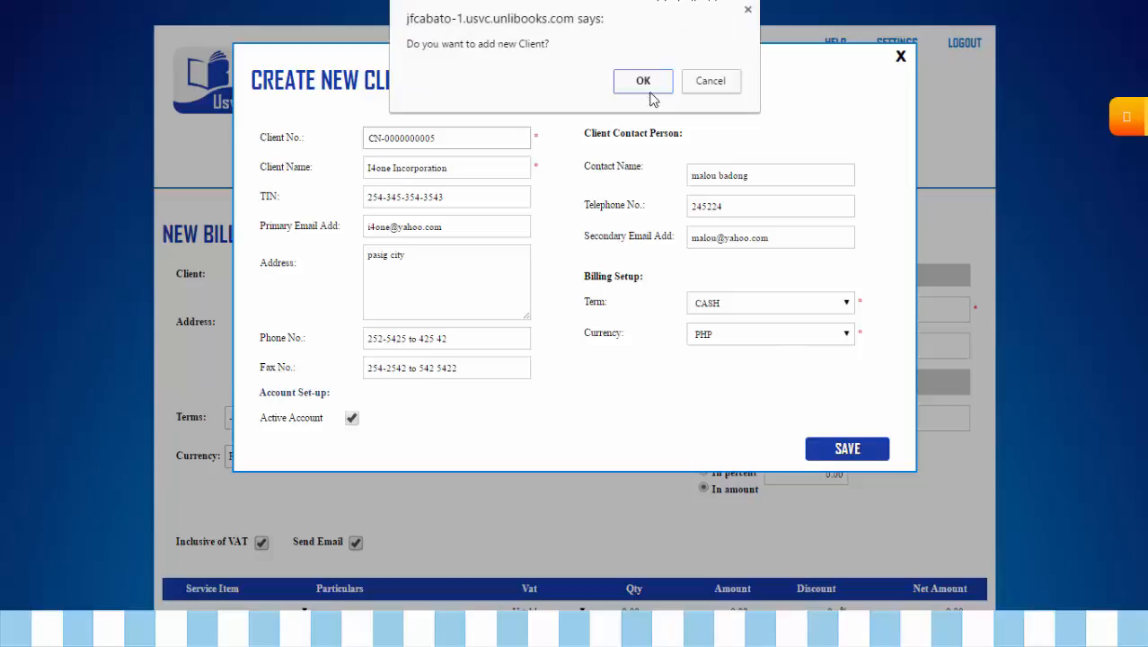
click(644, 81)
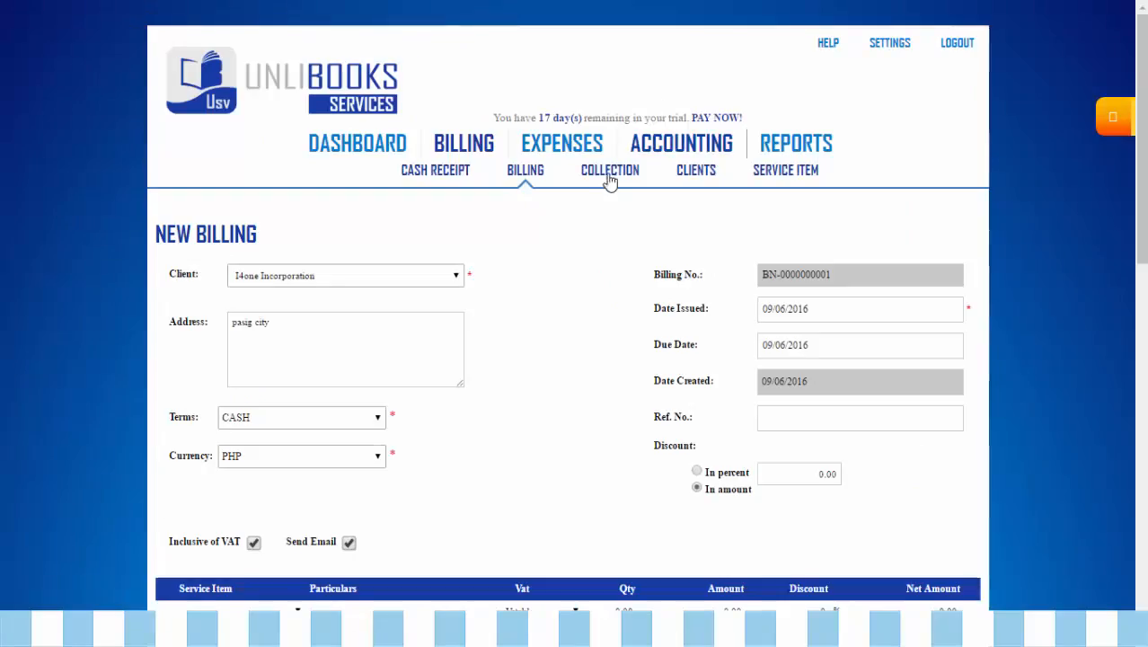
Step: Enter reference number ref_001 and scroll down to the empty service line
click(858, 309)
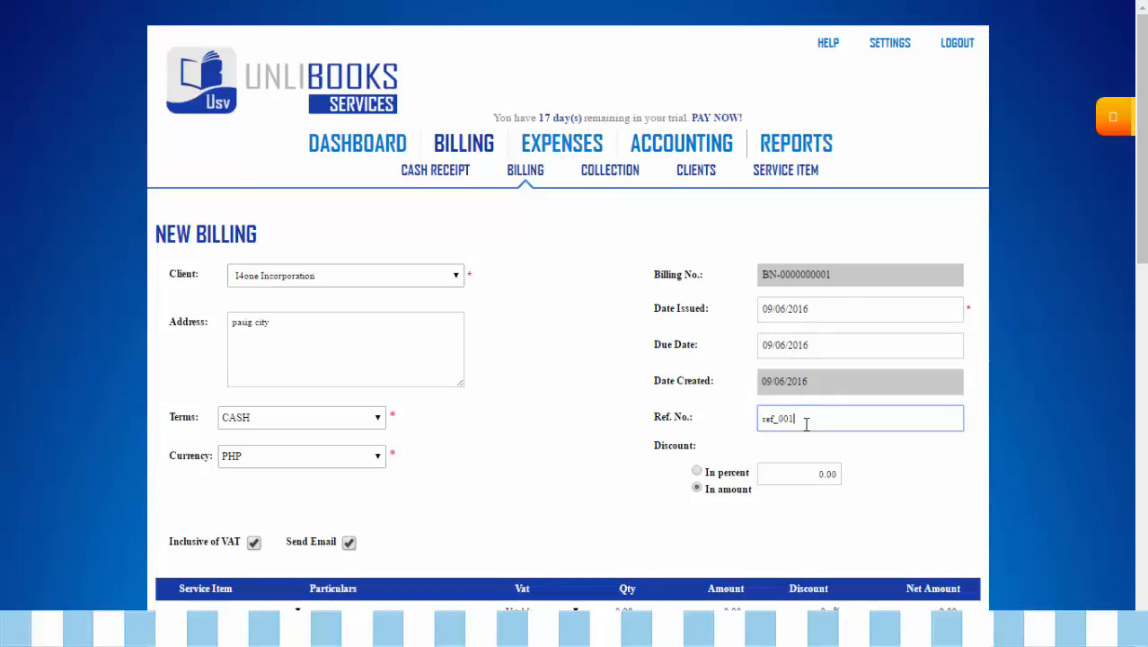
scroll(down, 3)
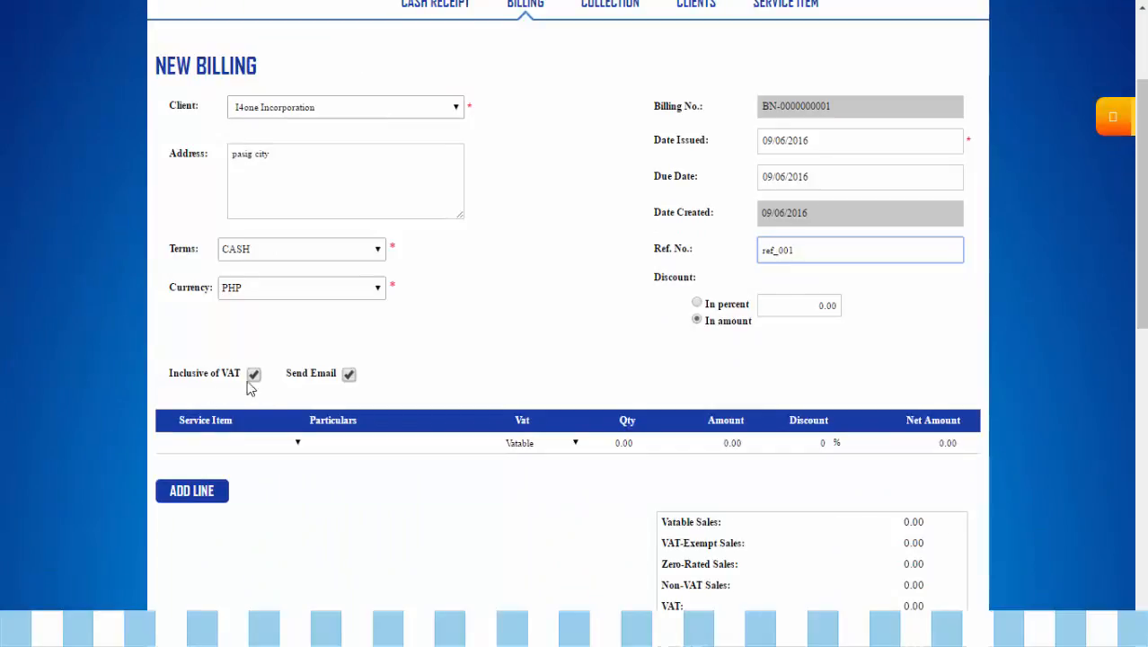
mouse_move(324, 360)
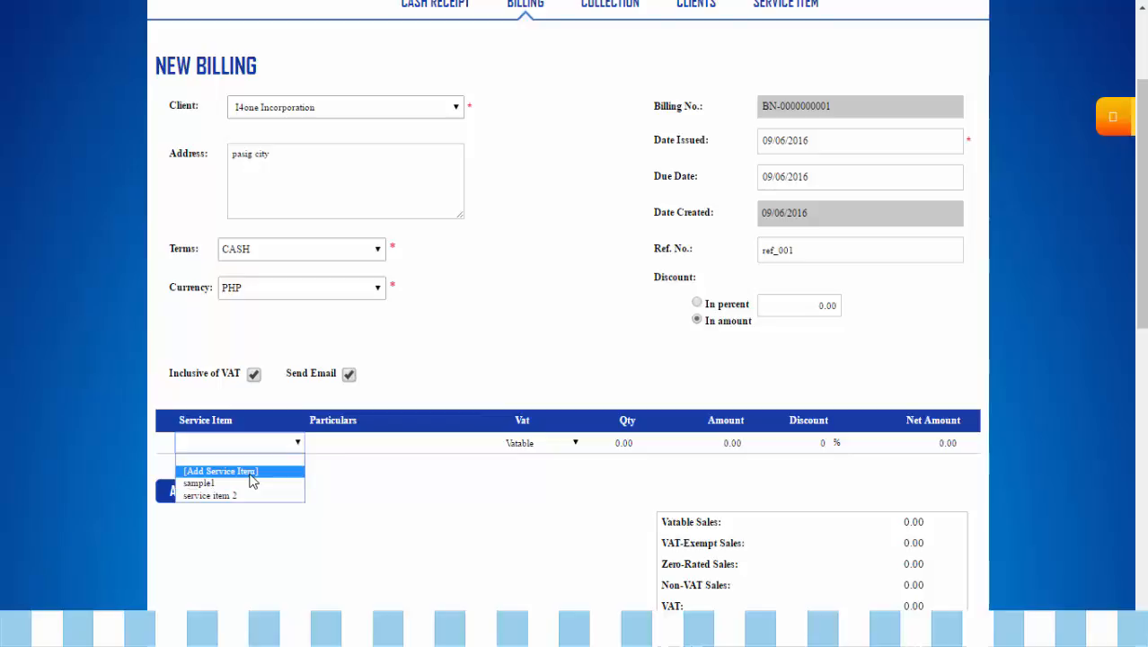
Step: Create service item 'sample 1' worth 10,000.00 and fill the billing line with it
click(220, 471)
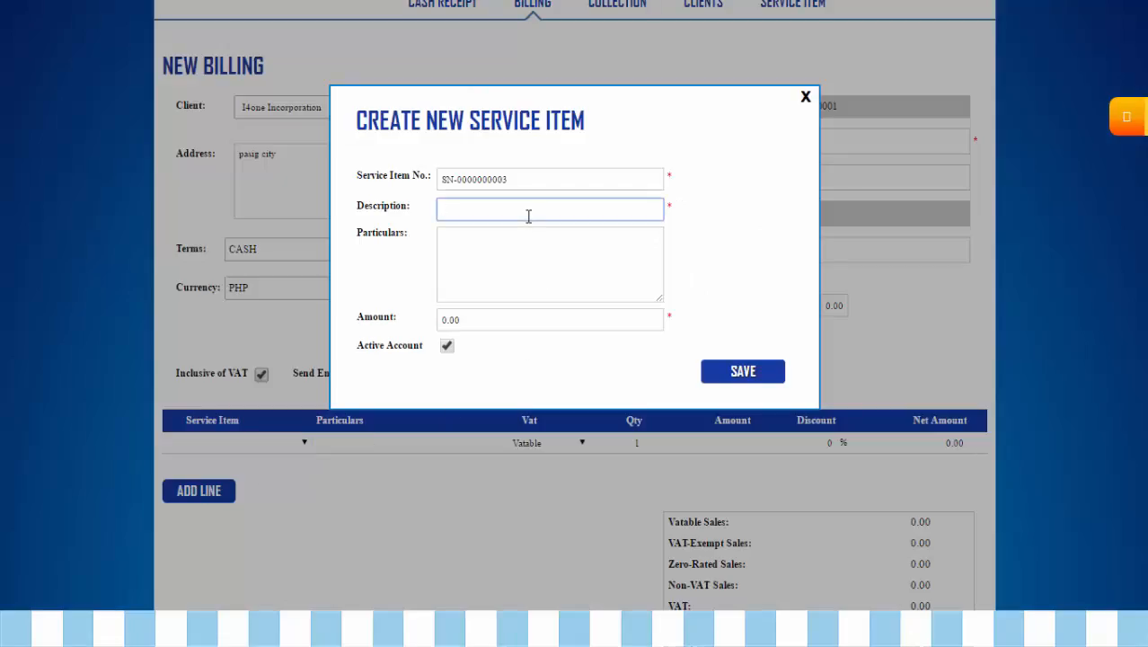
text(sample 1)
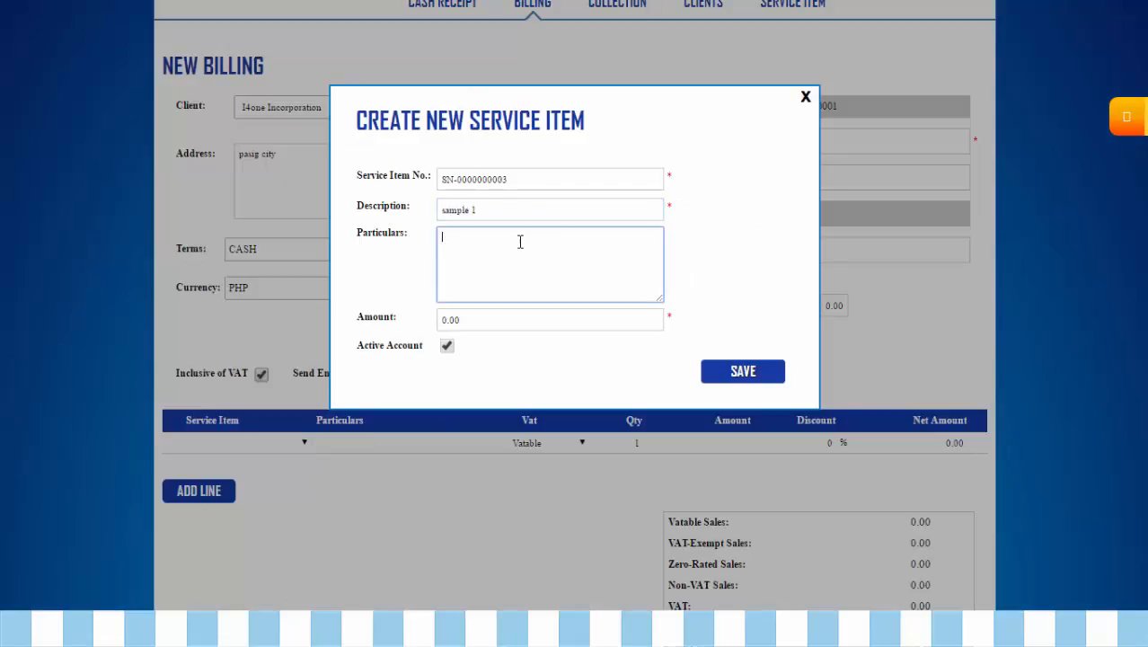
text(type the description)
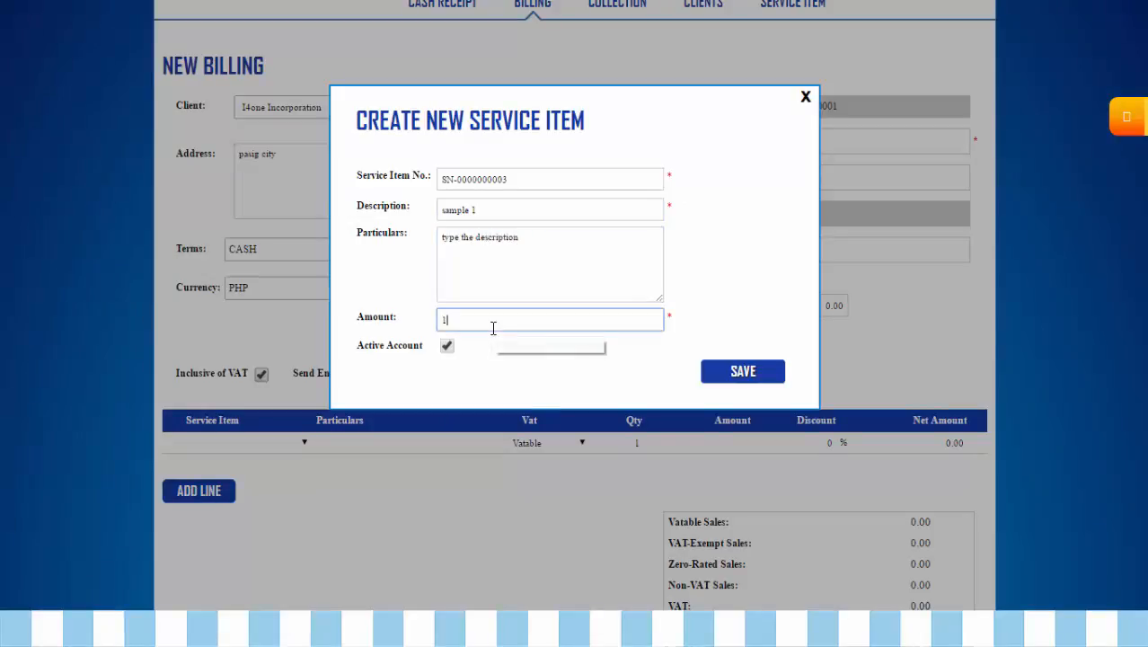
text(0000)
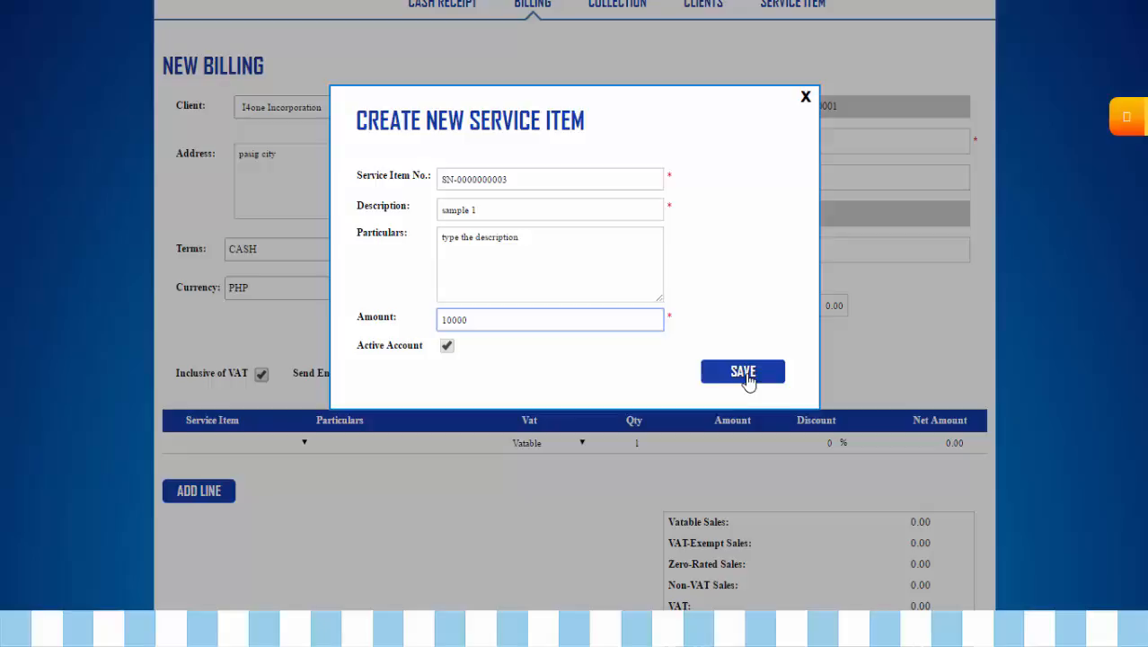
click(743, 371)
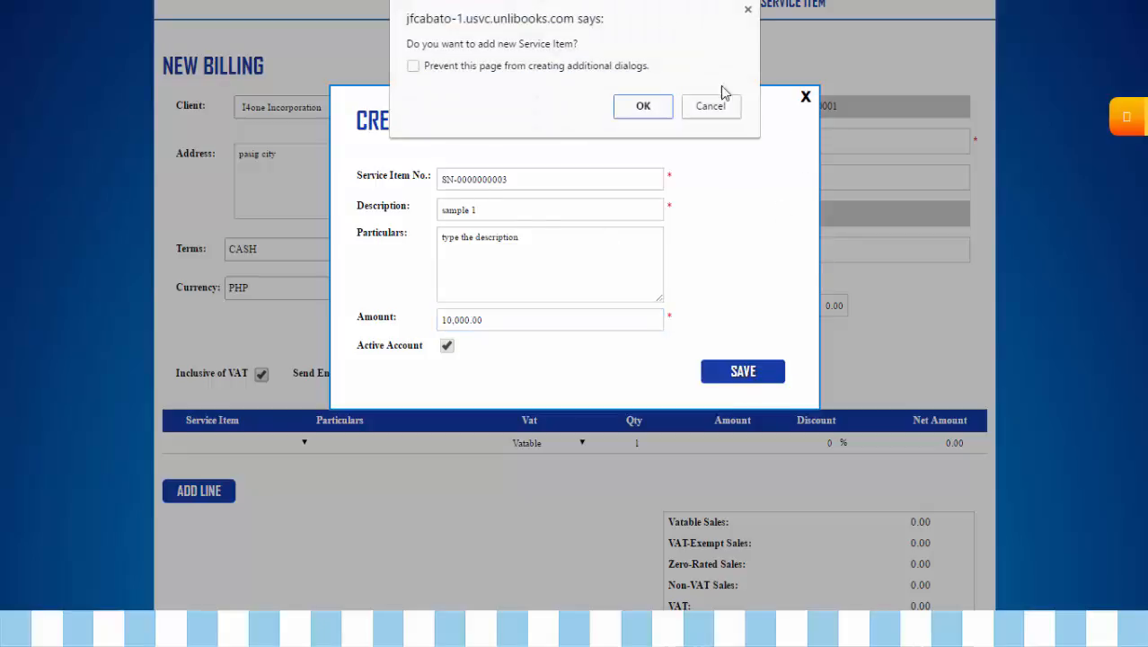
click(643, 105)
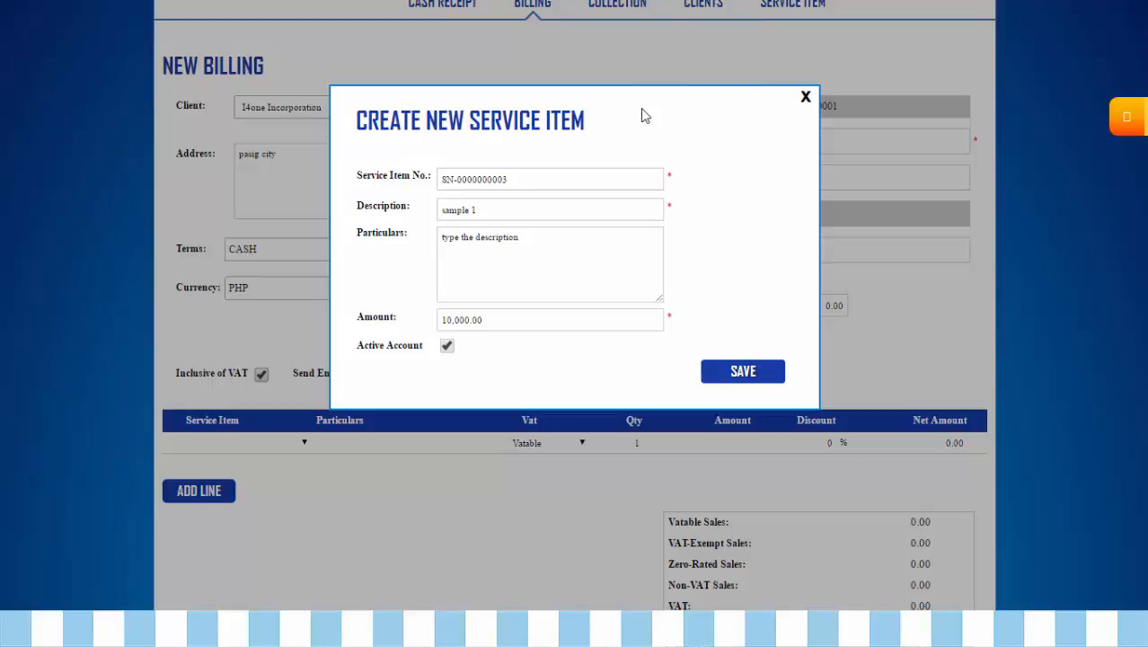
click(743, 371)
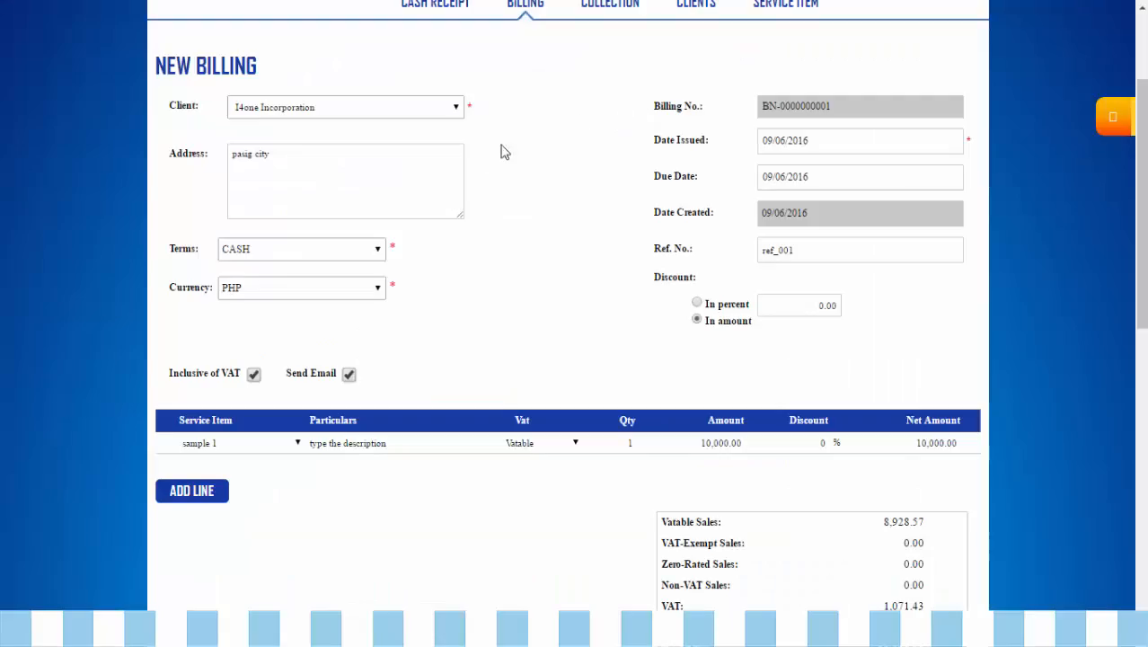
Step: Check the line quantity, review the 10,000.00 total, and submit the billing to POST
click(611, 443)
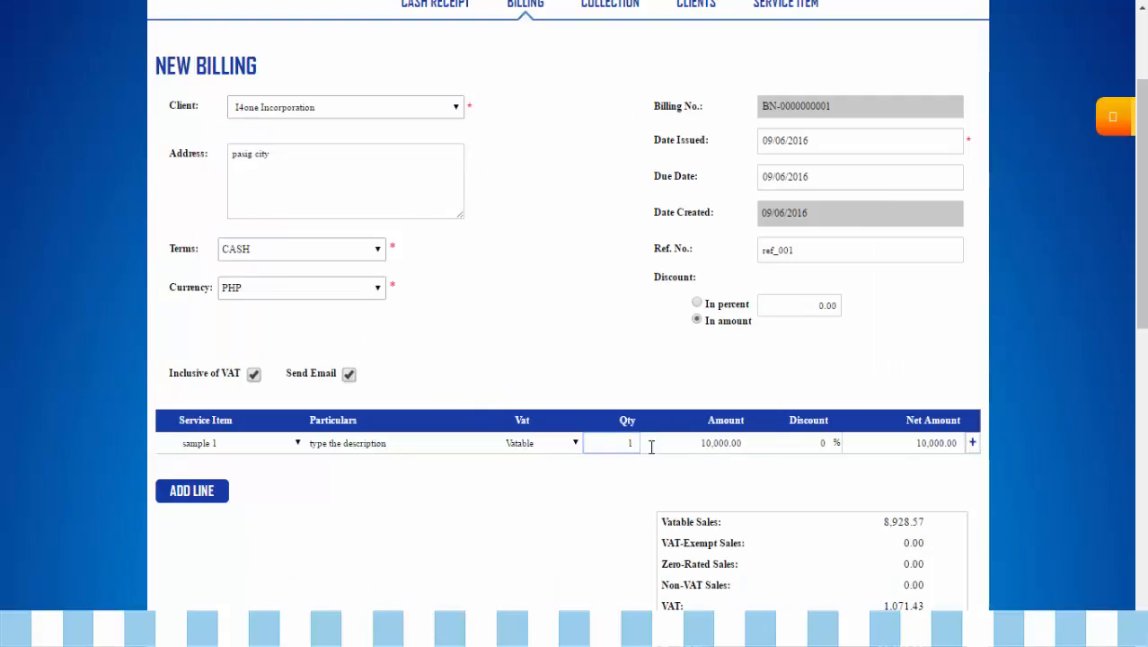
scroll(down, 3)
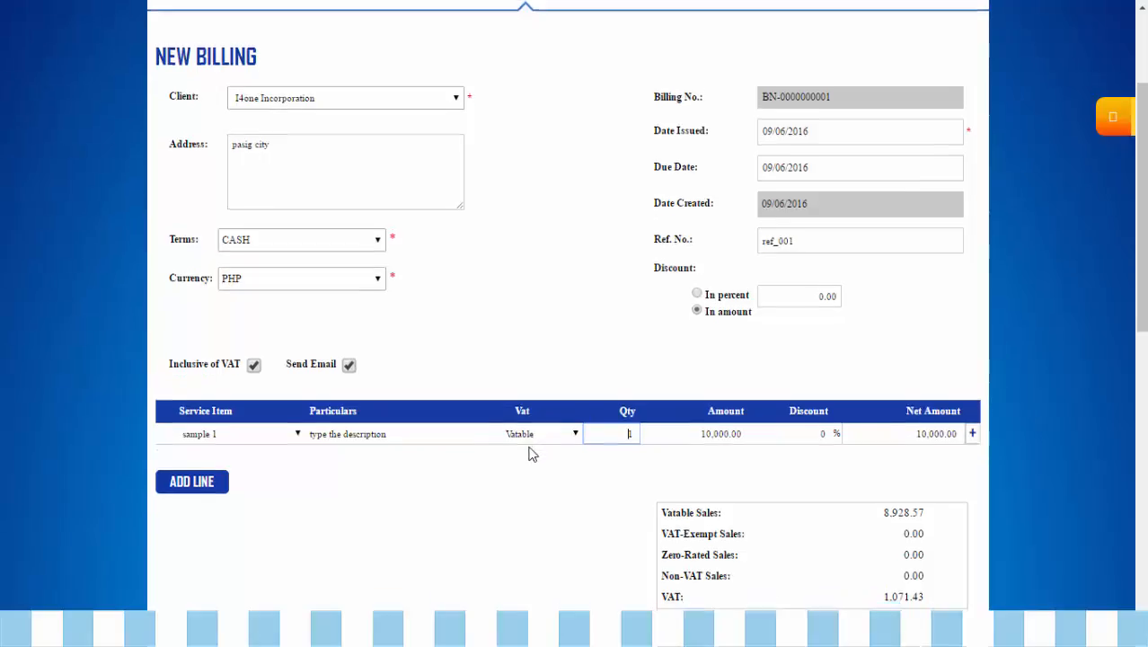
scroll(down, 3)
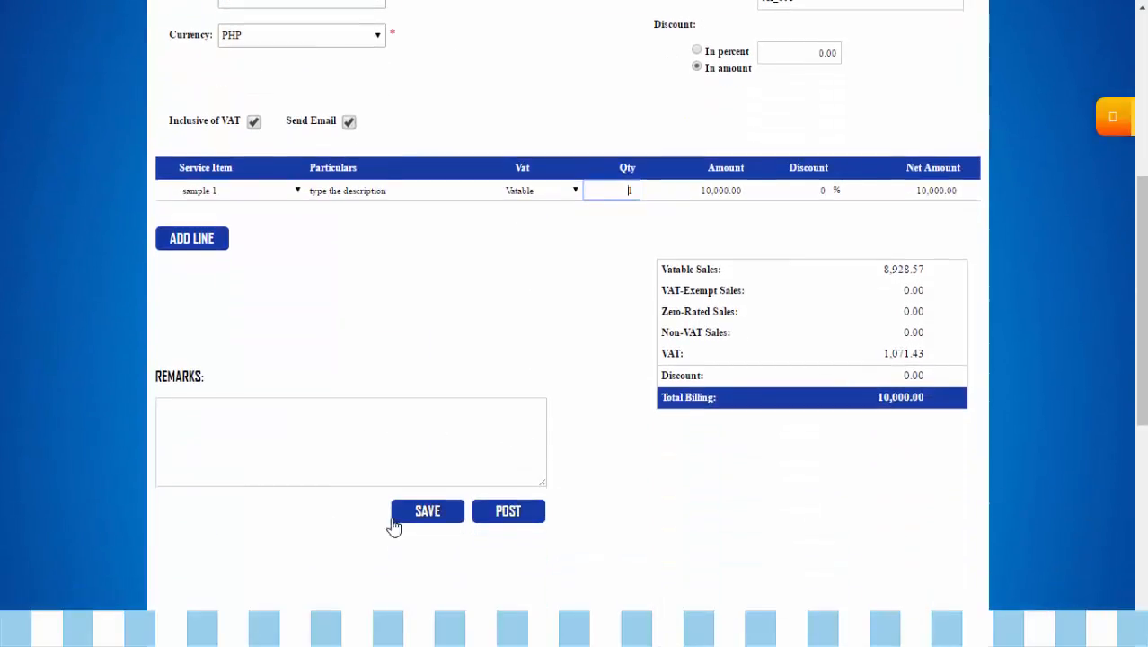
mouse_move(449, 529)
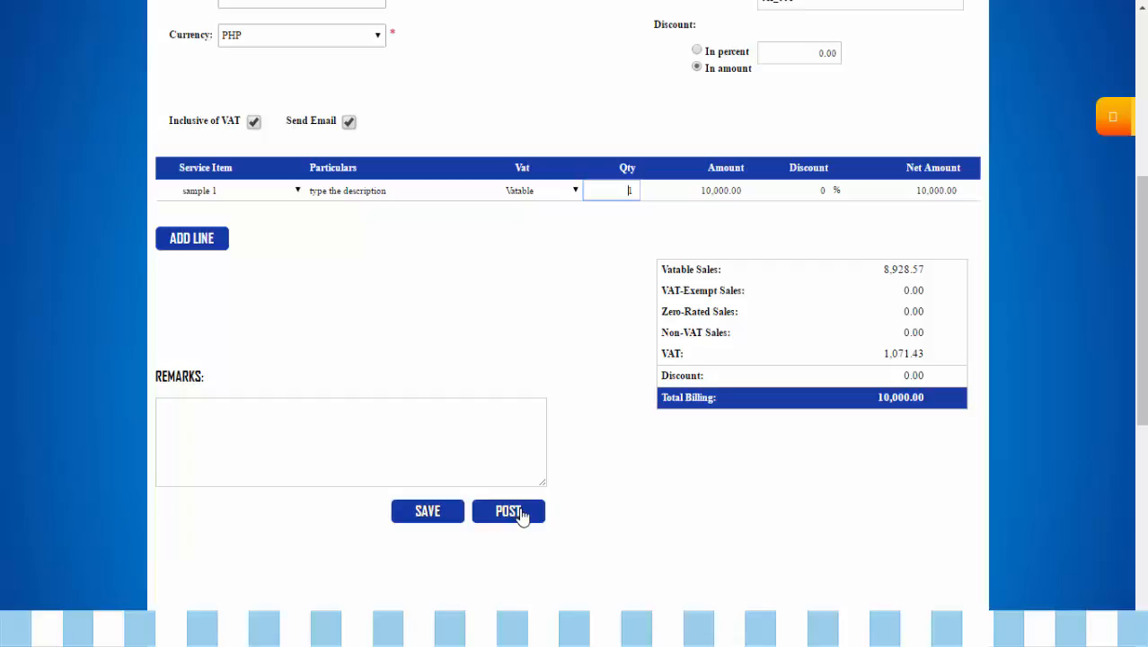
click(508, 510)
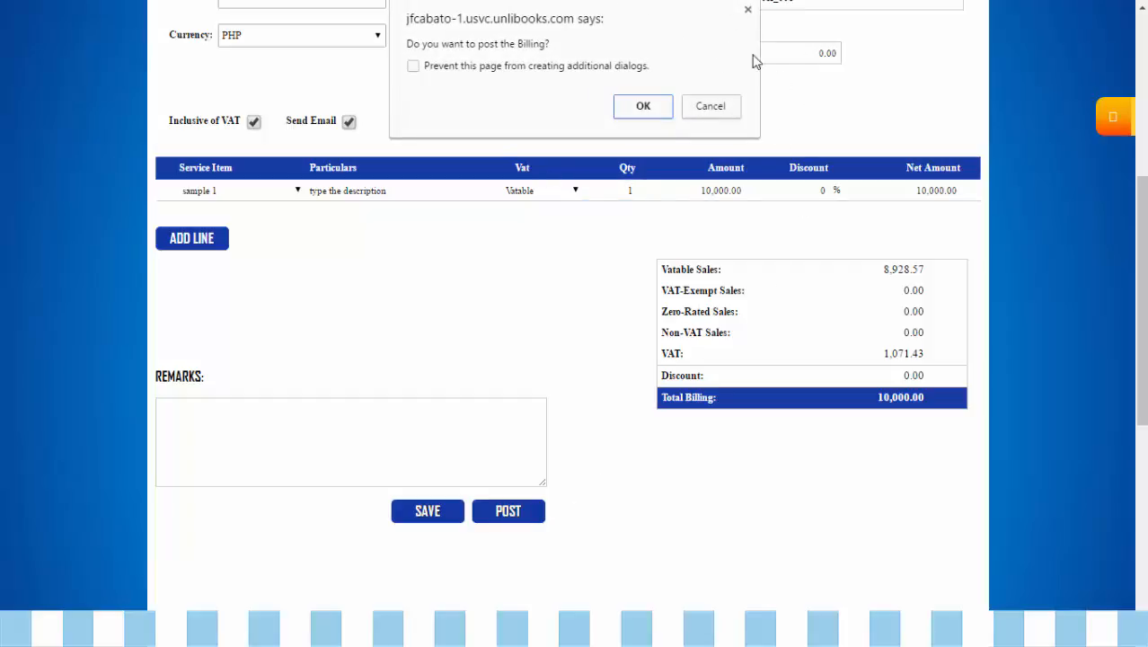
click(642, 106)
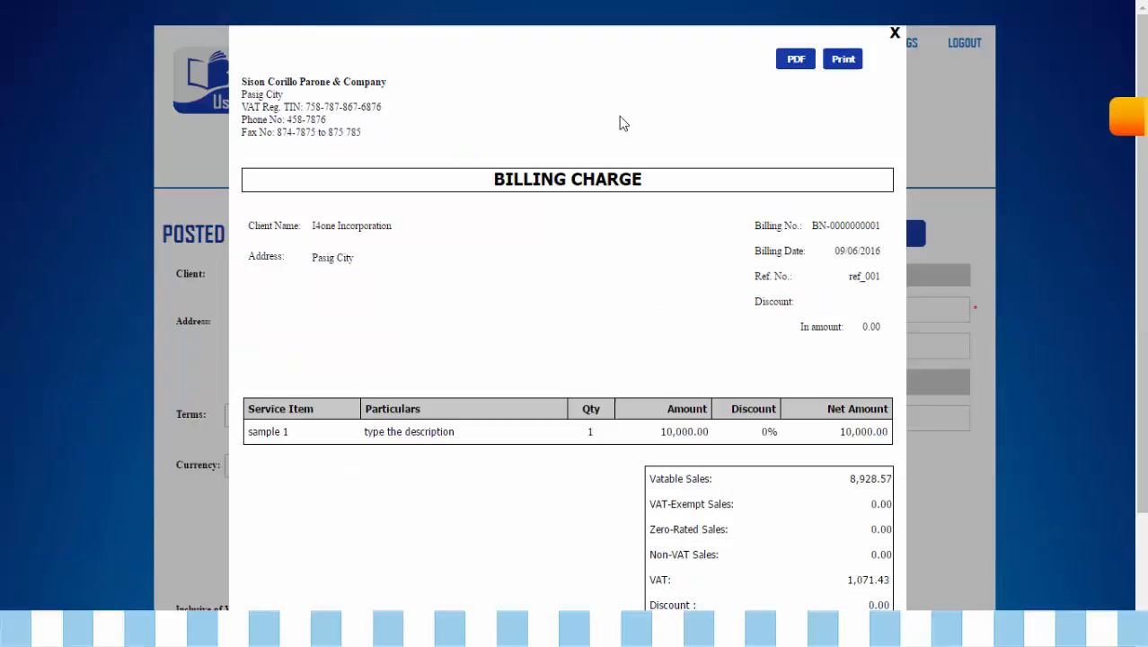
mouse_move(735, 110)
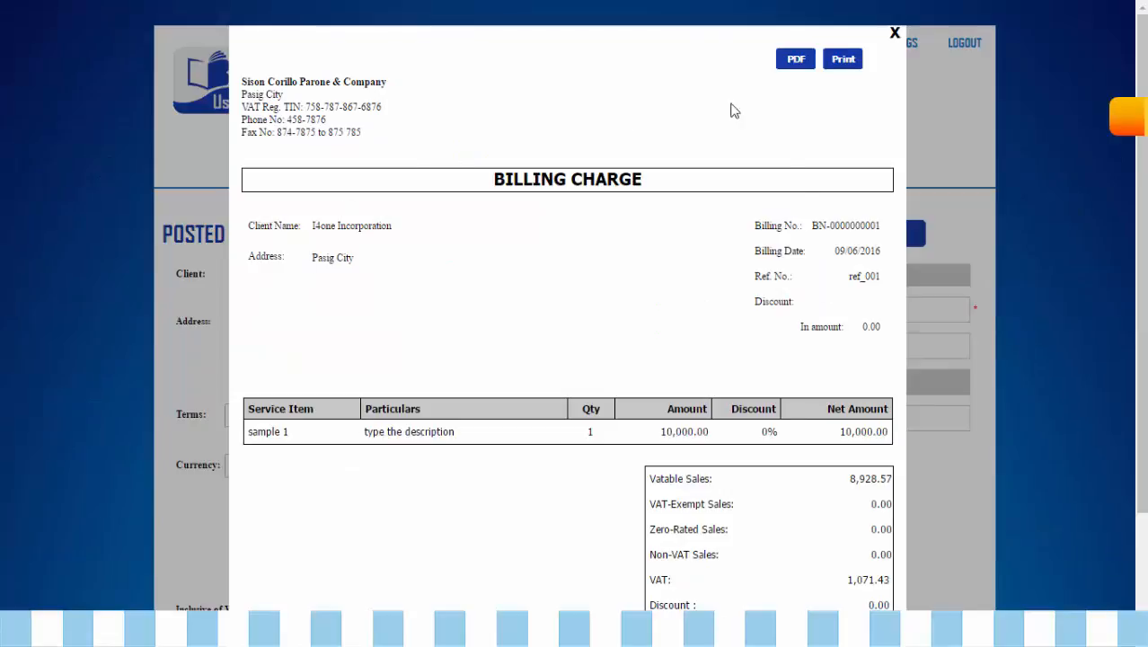